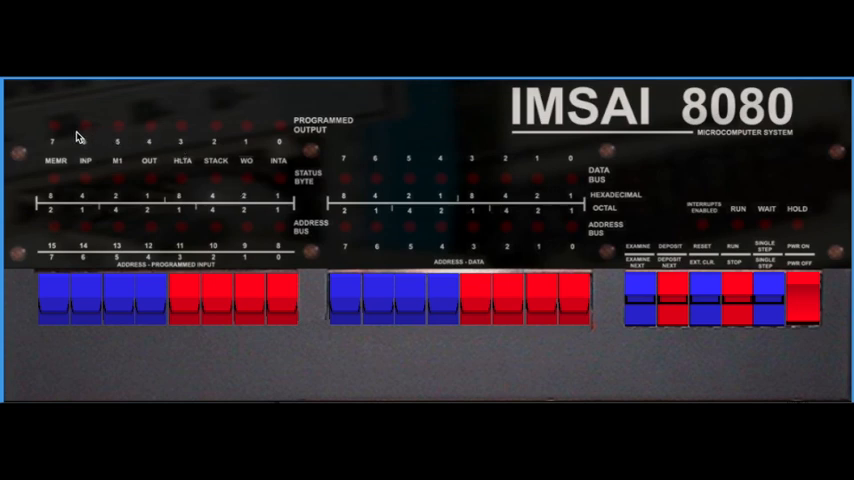
mouse_move(282, 312)
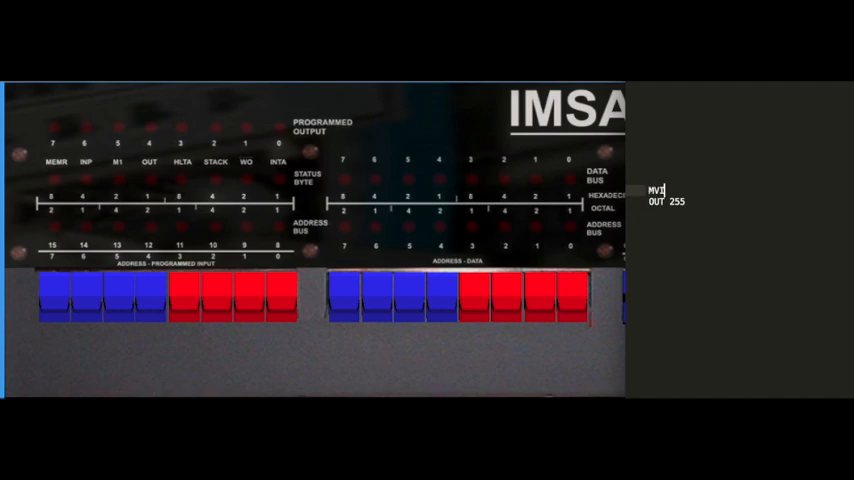
- Complete the listing as MVI A,1 followed by OUT 255
type("A")
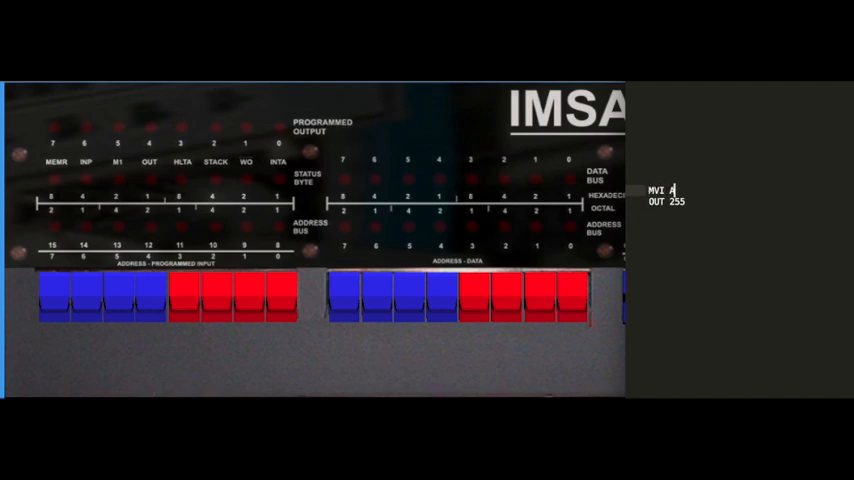
type(",1")
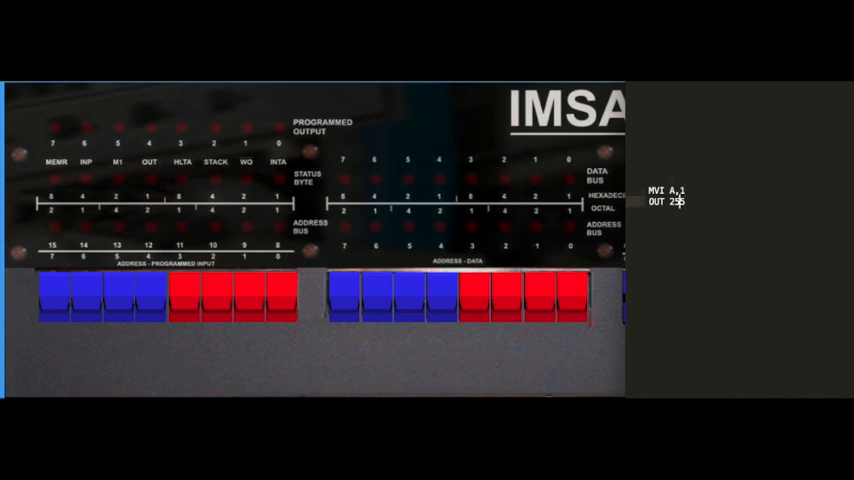
type("5")
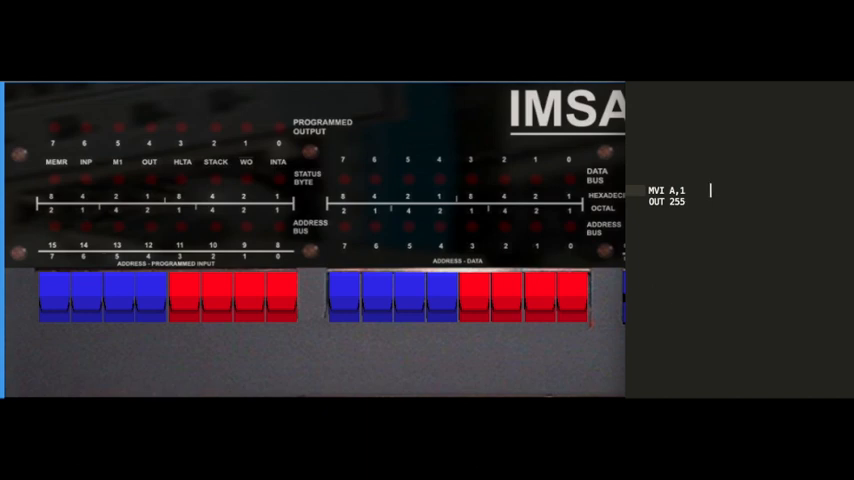
- Note the machine codes 3E 01 for MVI A,1 and D3 FF for OUT 255
type("3E")
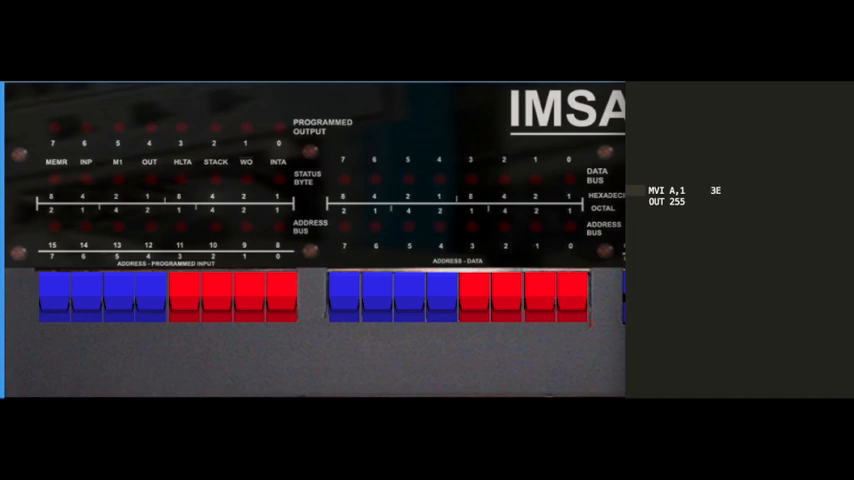
type("01")
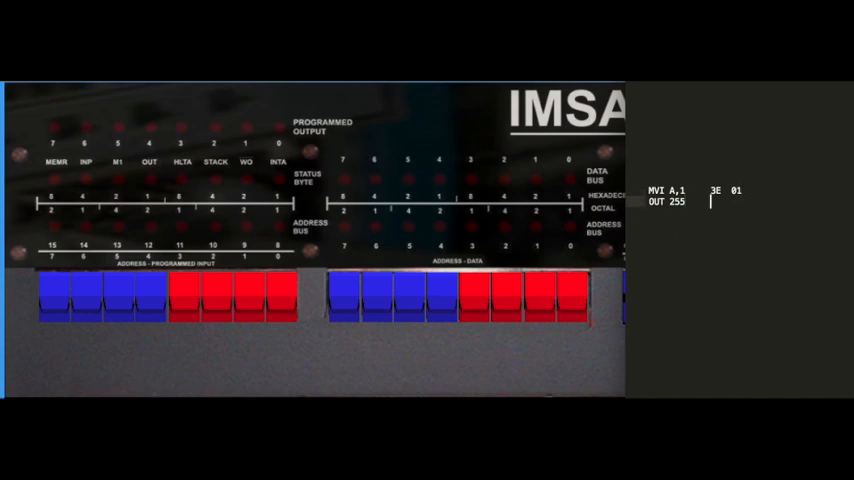
type("D3")
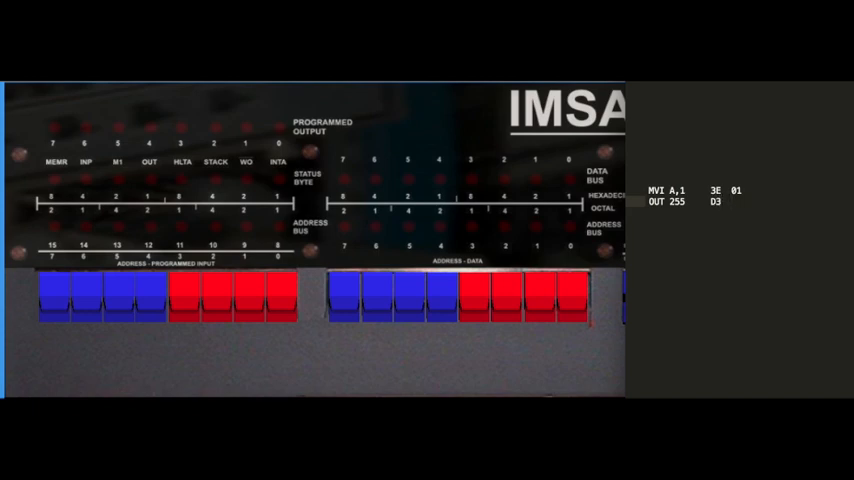
type("F")
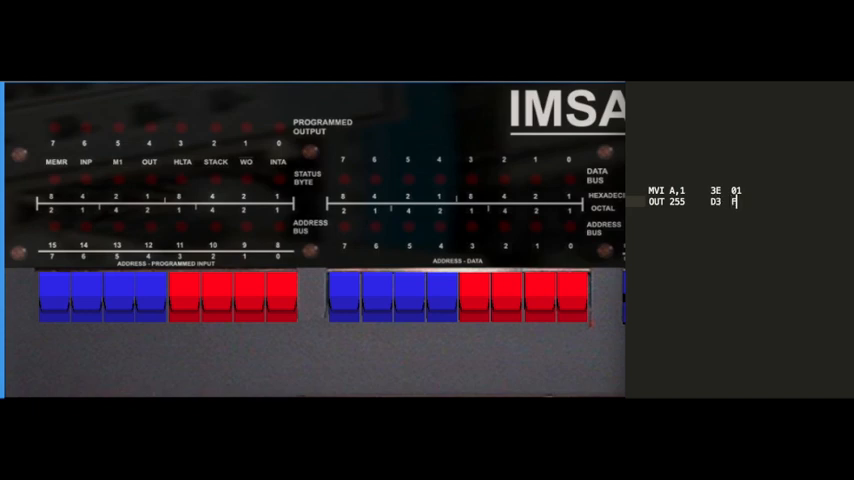
type("F")
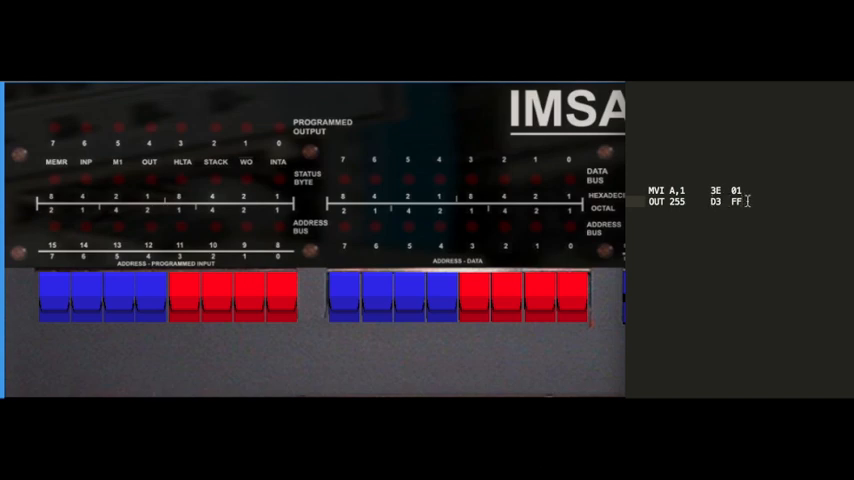
mouse_move(572, 338)
type("IN 255     DB")
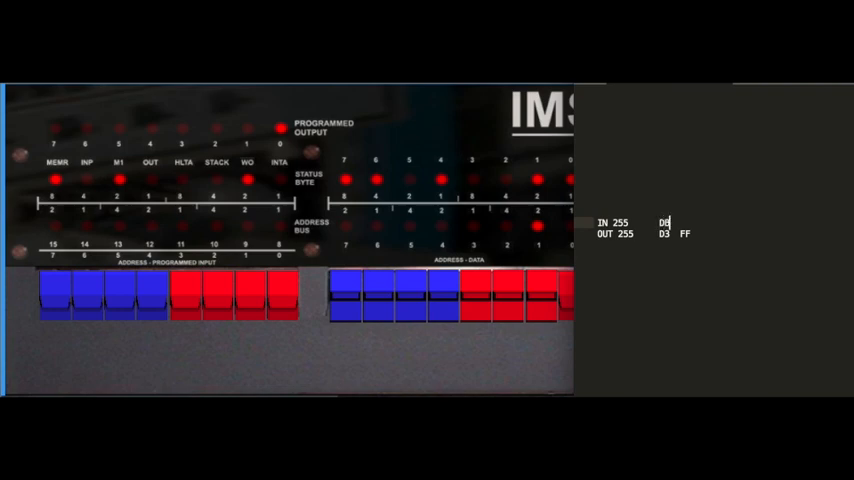
- Add FF after D3 so OUT 255 reads D3 FF under the new IN 255 line
type("FF")
type("JMP 0000")
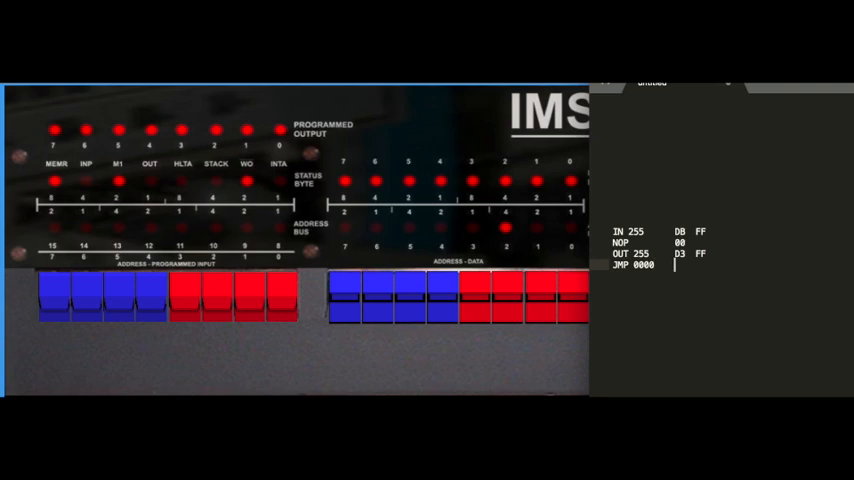
- Write the C3 opcode after the JMP 0000 line
type("C3   00 00")
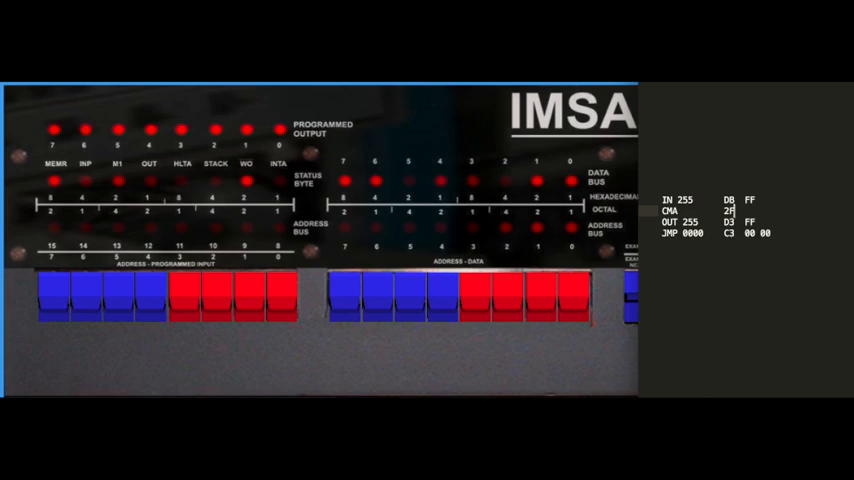
mouse_move(706, 202)
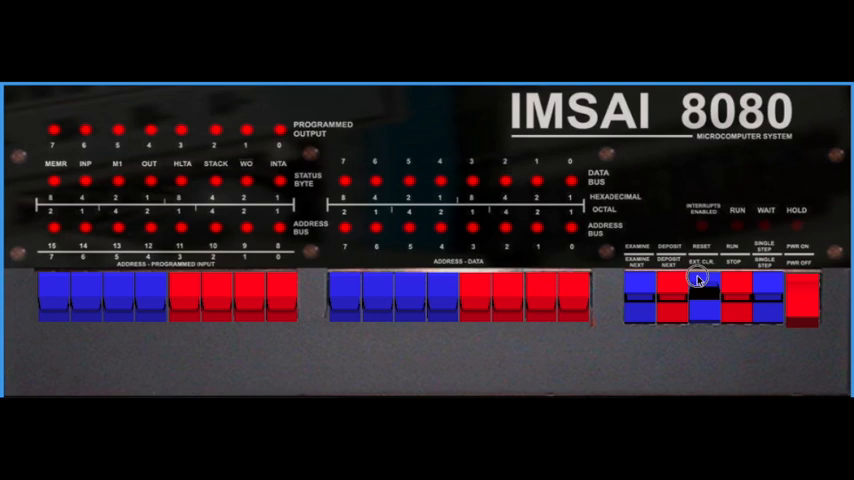
- Flip RESET then RUN so the entered program starts from address 0000
left_click(700, 290)
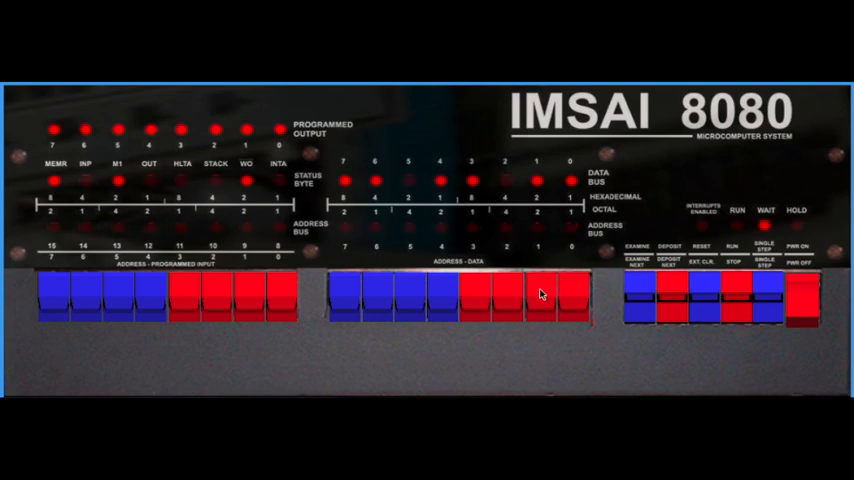
left_click(540, 300)
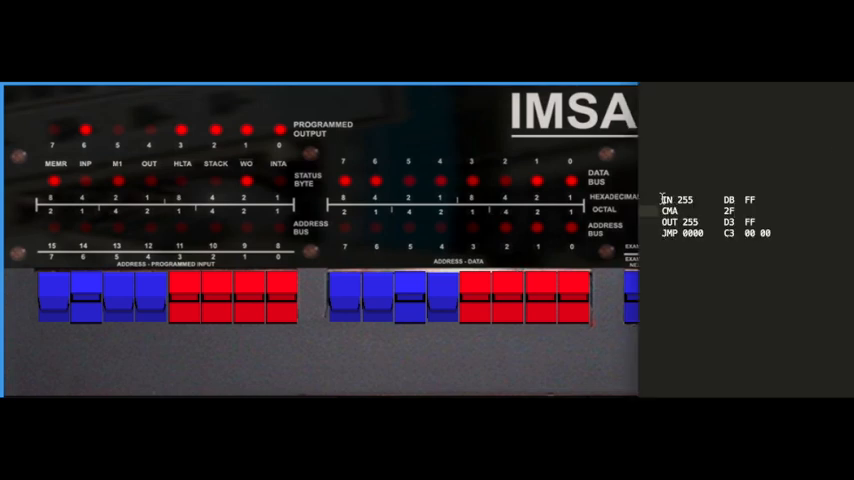
mouse_move(696, 200)
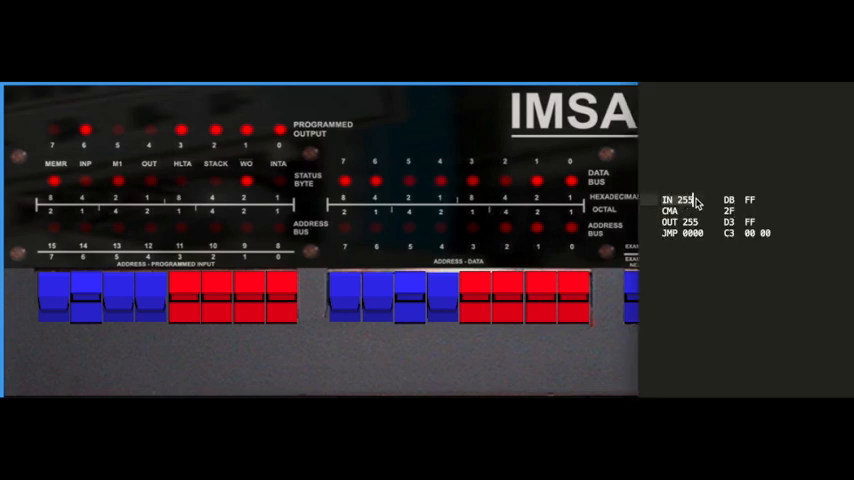